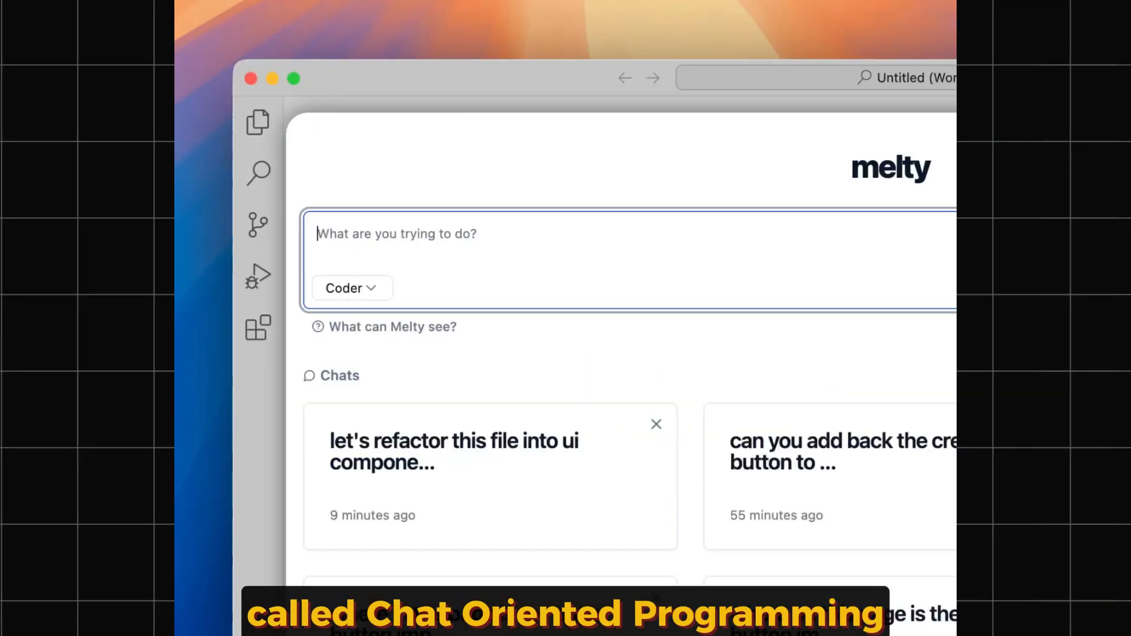
Ask the assistant to make the site a bit more hacker-ish with an FAQ section
{"action": "type", "text": "tell me about m"}
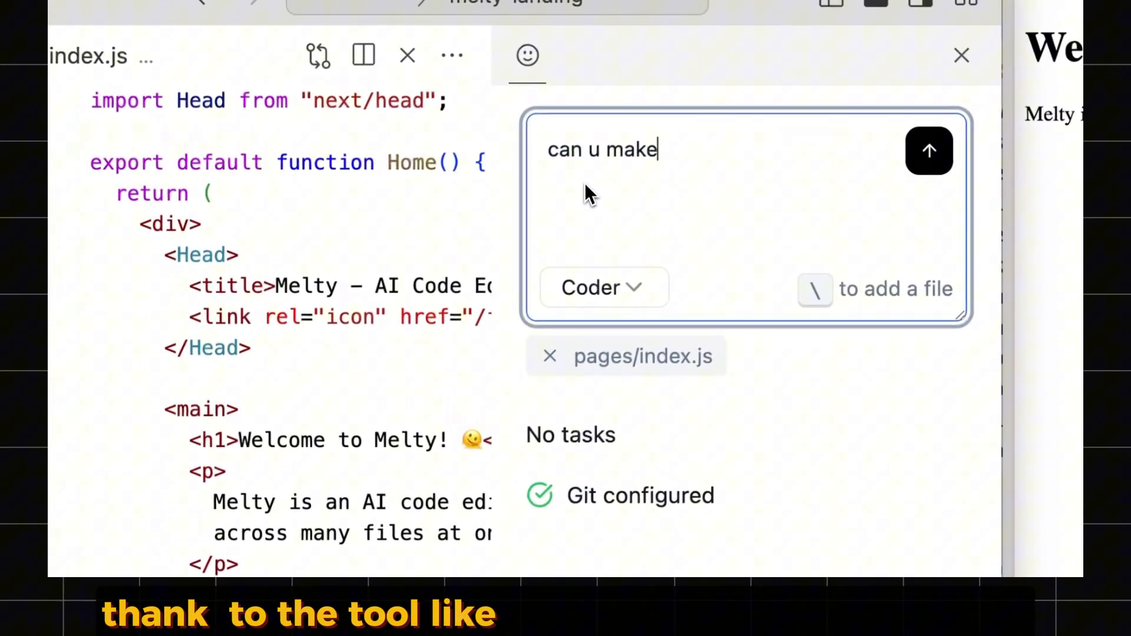
{"action": "type", "text": "the site a bit more hacker-ish? and maybe add a fq"}
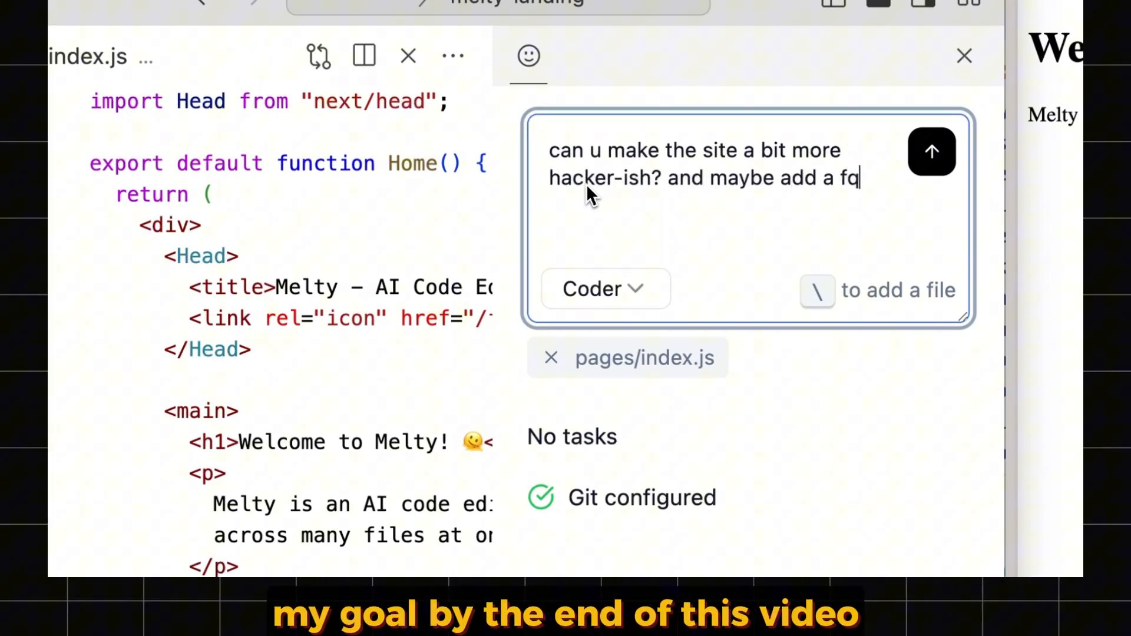
{"action": "left_click", "coordinate": [930, 152]}
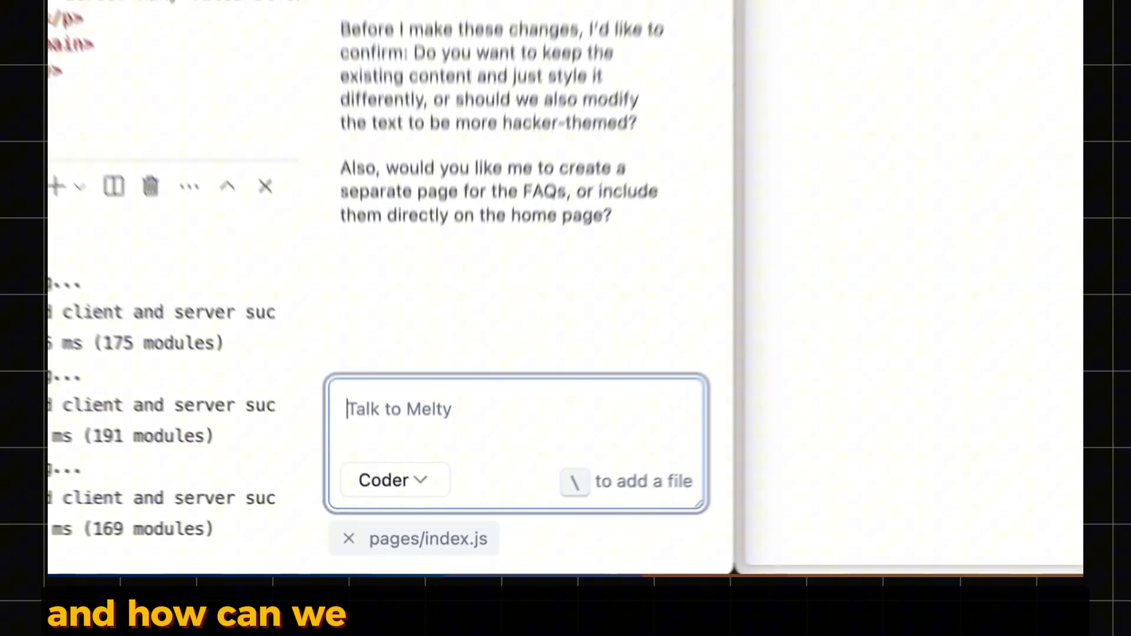
Answer the clarifying questions with 'eh put it all on the home page' and send it
{"action": "type", "text": "eh put it all on the h"}
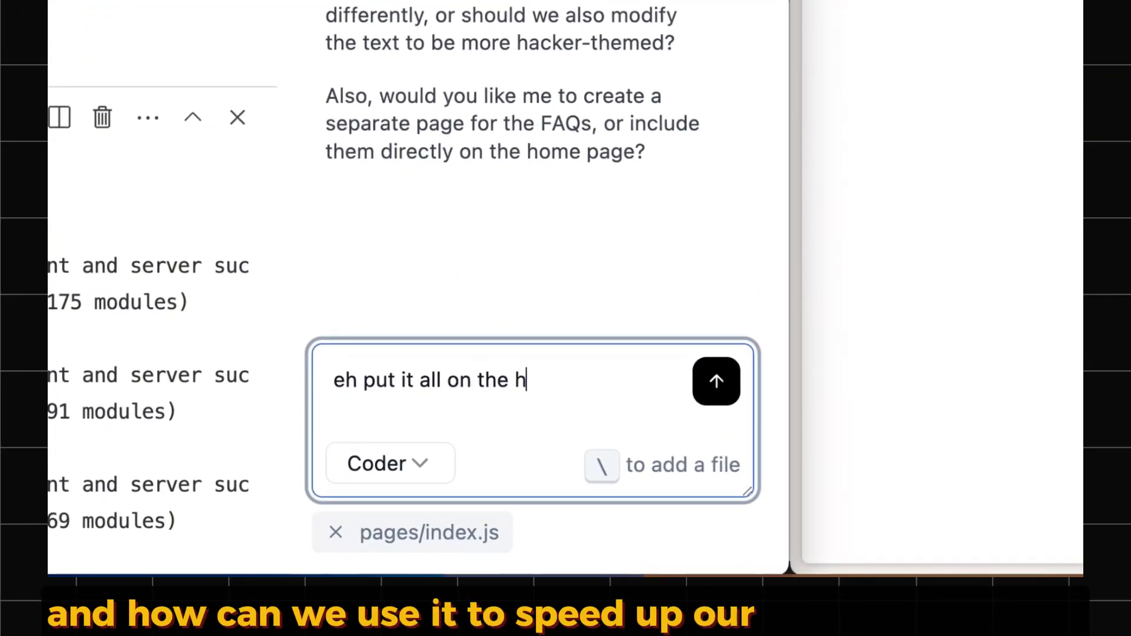
{"action": "left_click", "coordinate": [715, 380]}
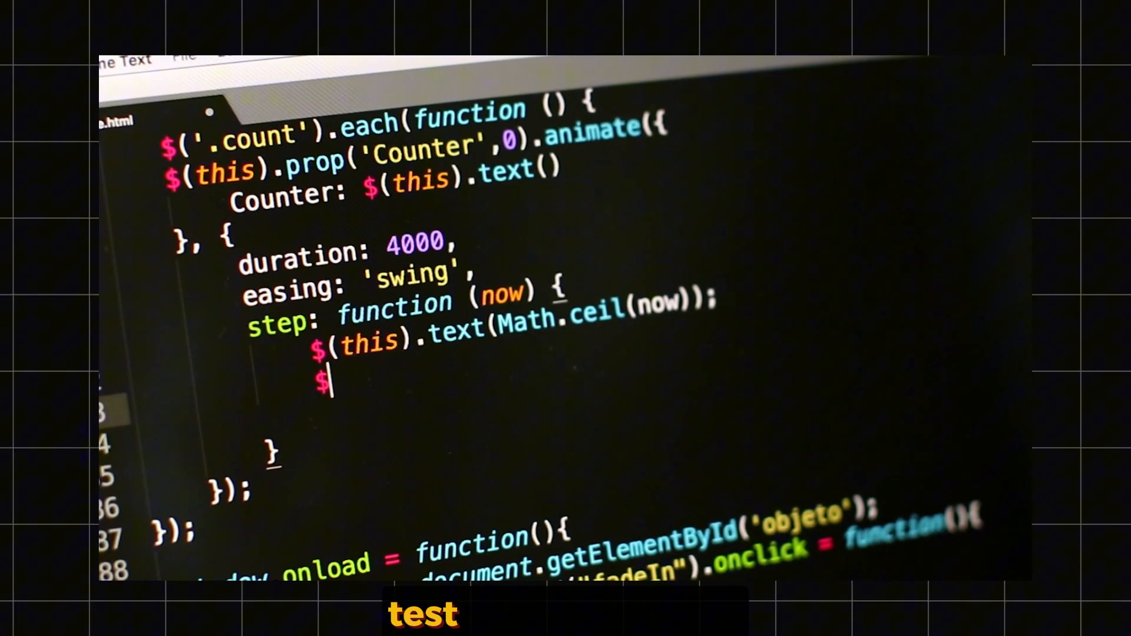
Write $(this).html(text); and an if(initial == 0){ increment = 2 } block in the step callback
{"action": "type", "text": "(this)"}
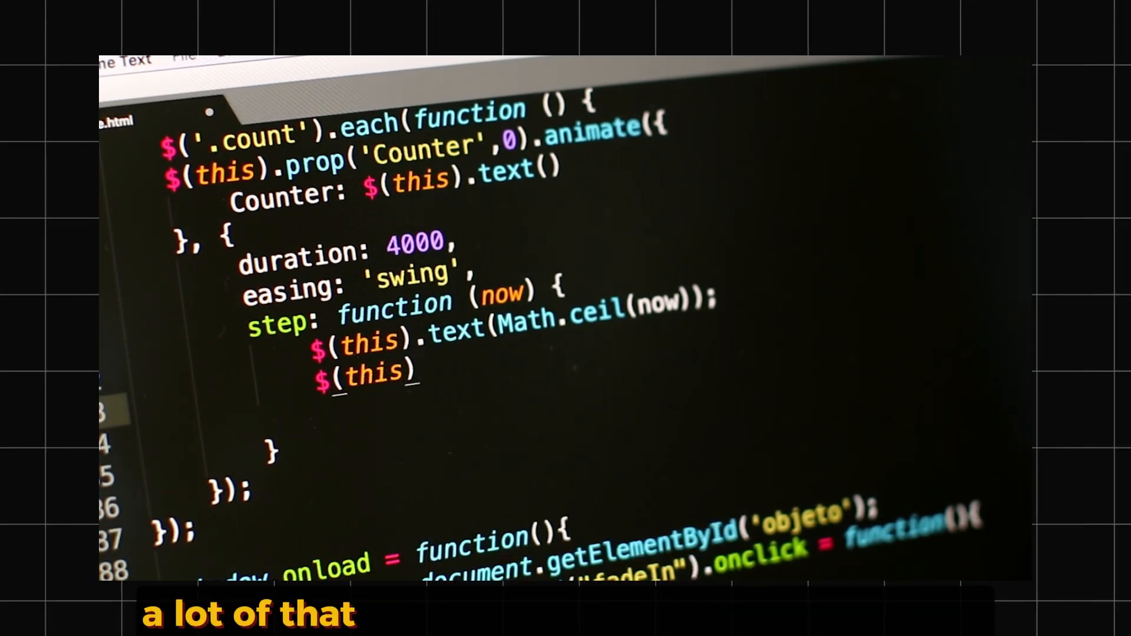
{"action": "type", "text": ".html(text);"}
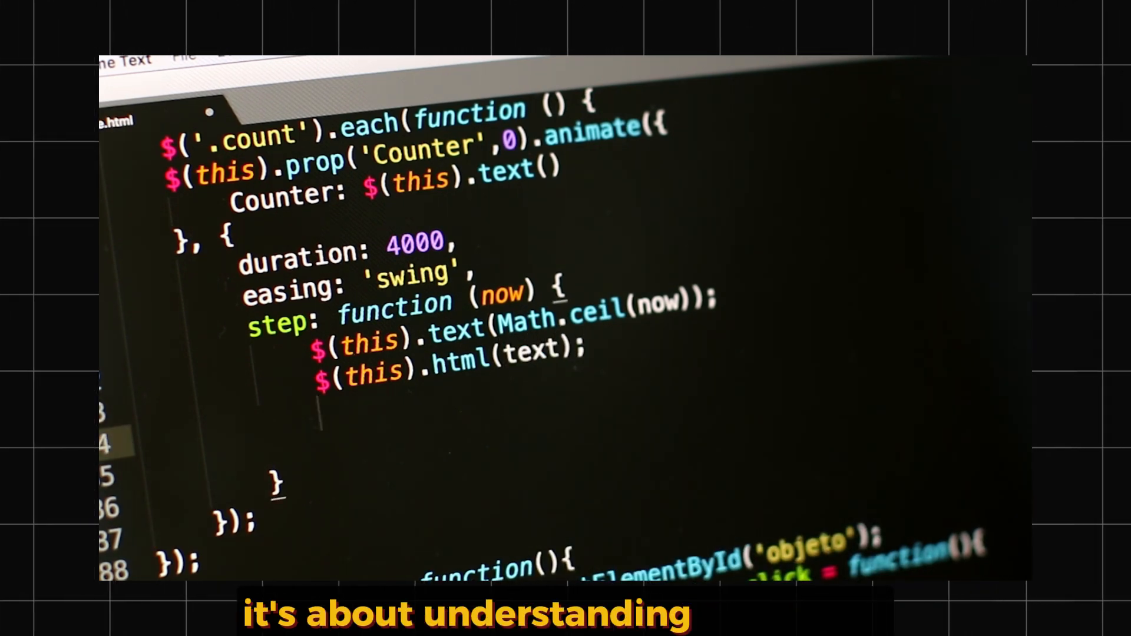
{"action": "type", "text": "if()"}
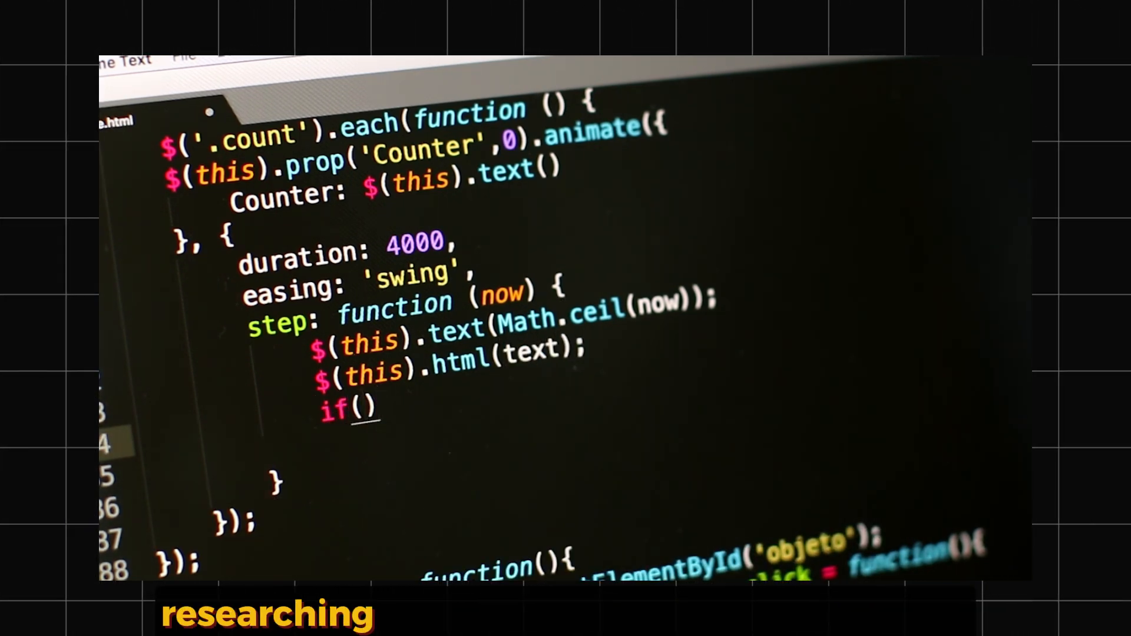
{"action": "type", "text": "initial == 0"}
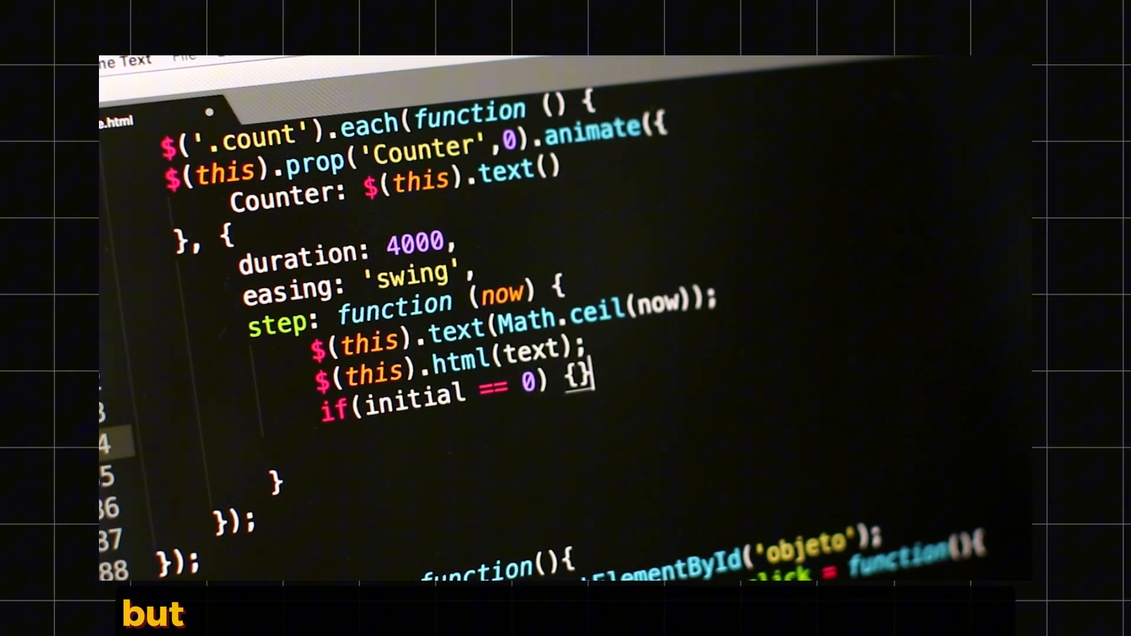
{"action": "type", "text": "increment"}
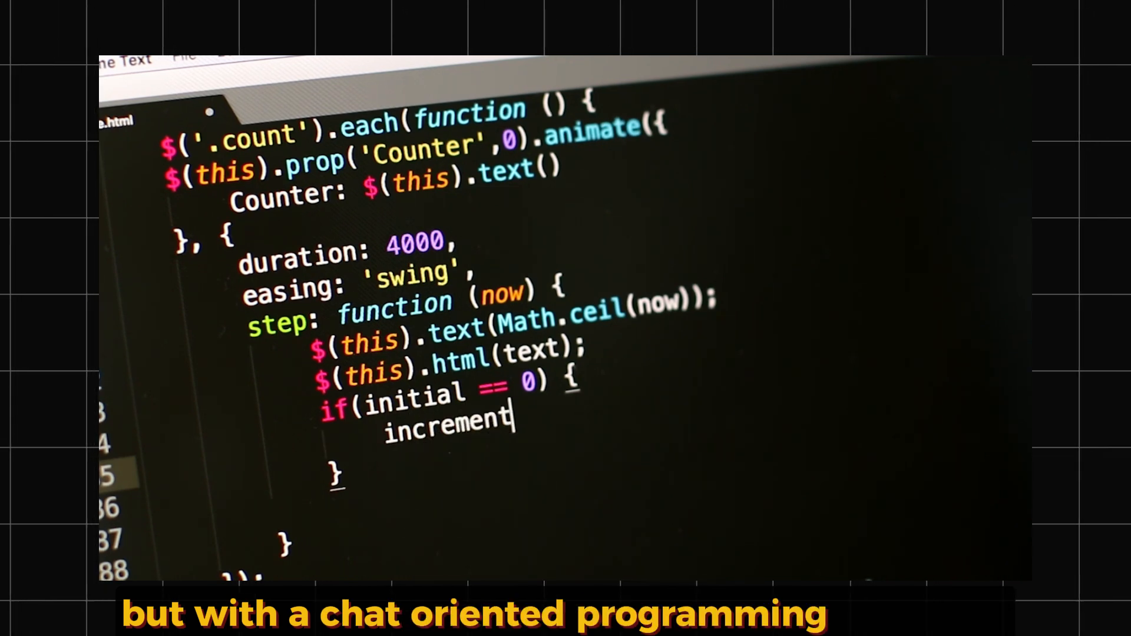
{"action": "type", "text": "= 2"}
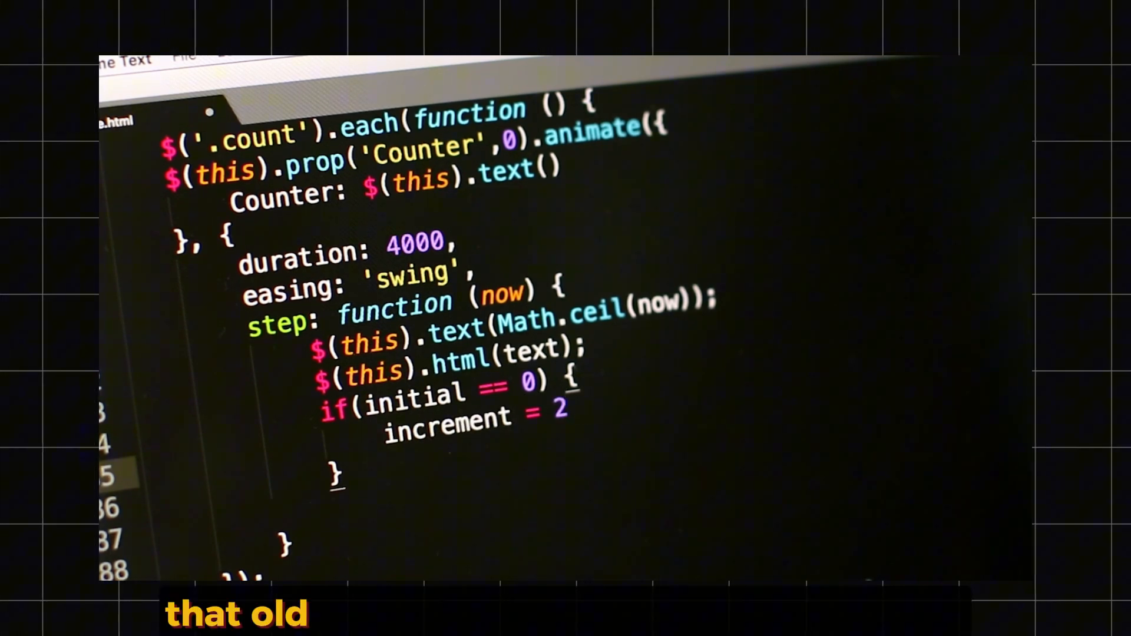
Begin the scroll-tracking script referencing the element and the window
{"action": "type", "text": "elemen"}
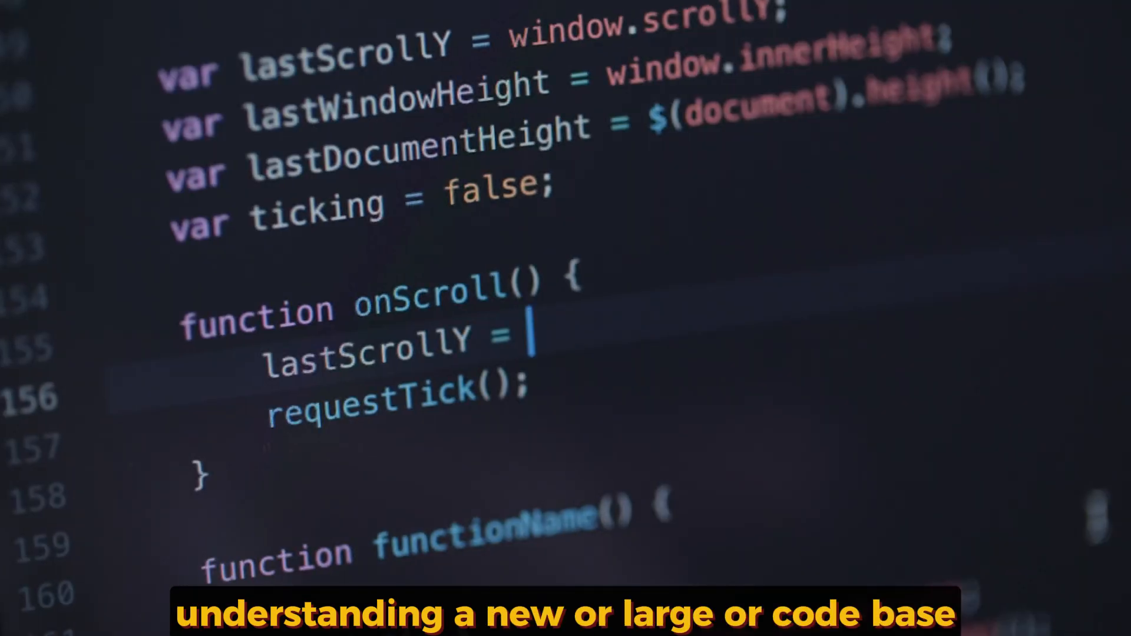
{"action": "type", "text": "wind"}
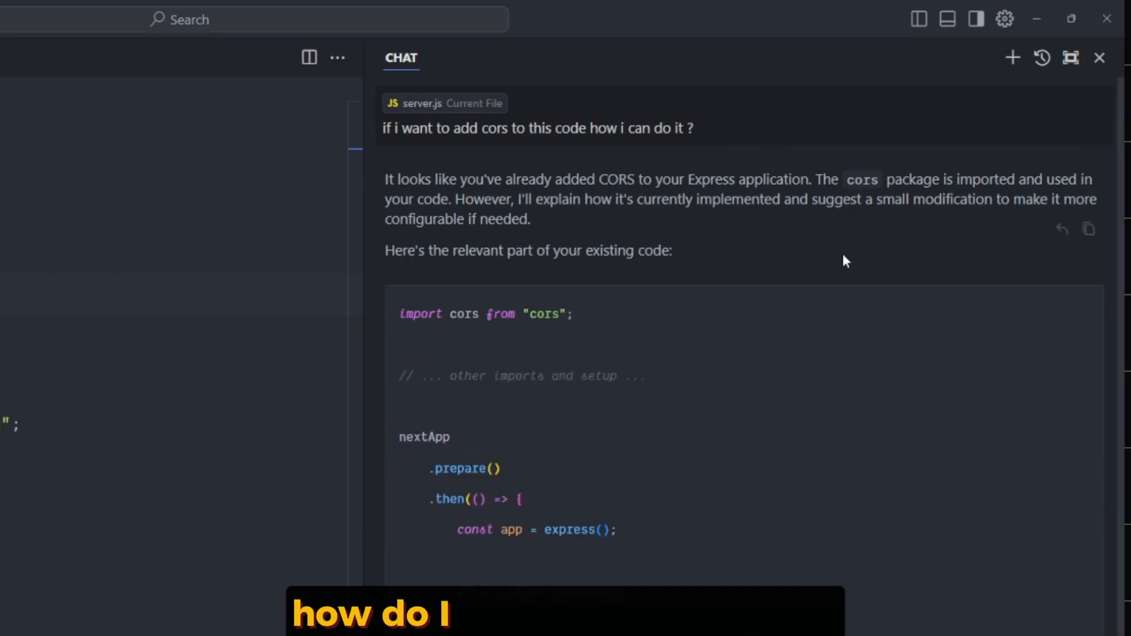
{"action": "scroll", "scroll_direction": "down", "scroll_amount": 3}
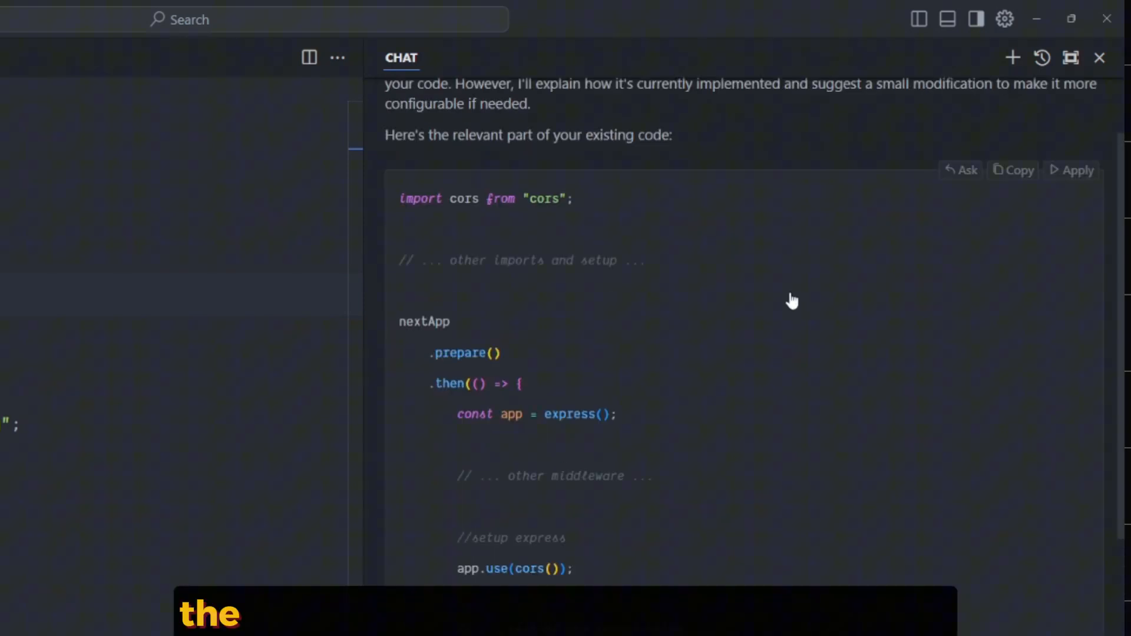
{"action": "scroll", "scroll_direction": "down", "scroll_amount": 3}
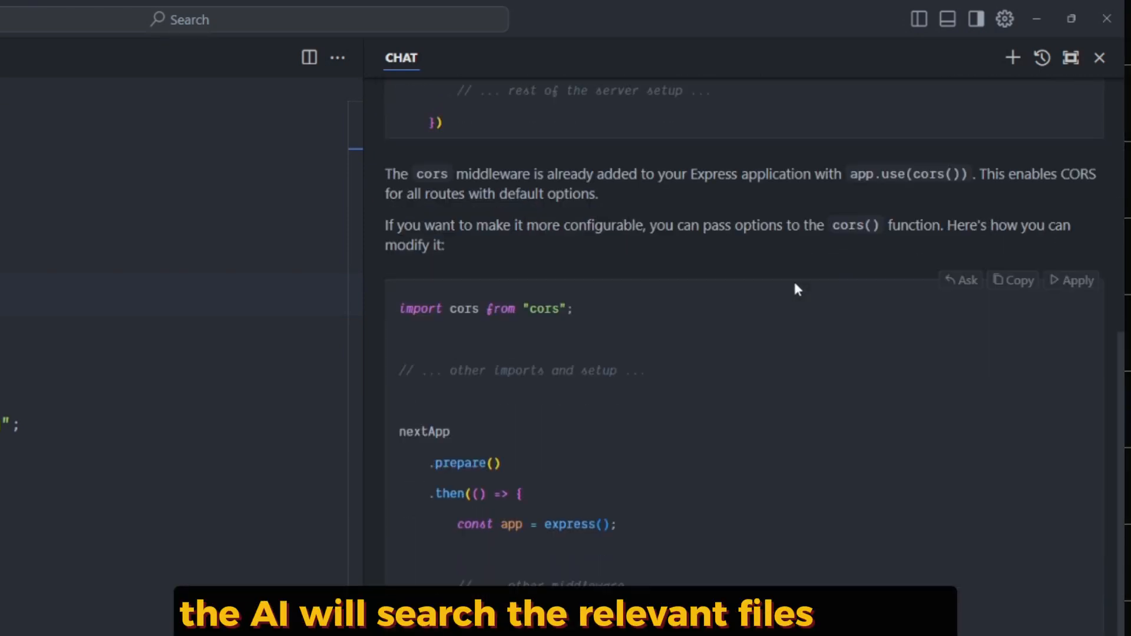
{"action": "scroll", "scroll_direction": "down", "scroll_amount": 3}
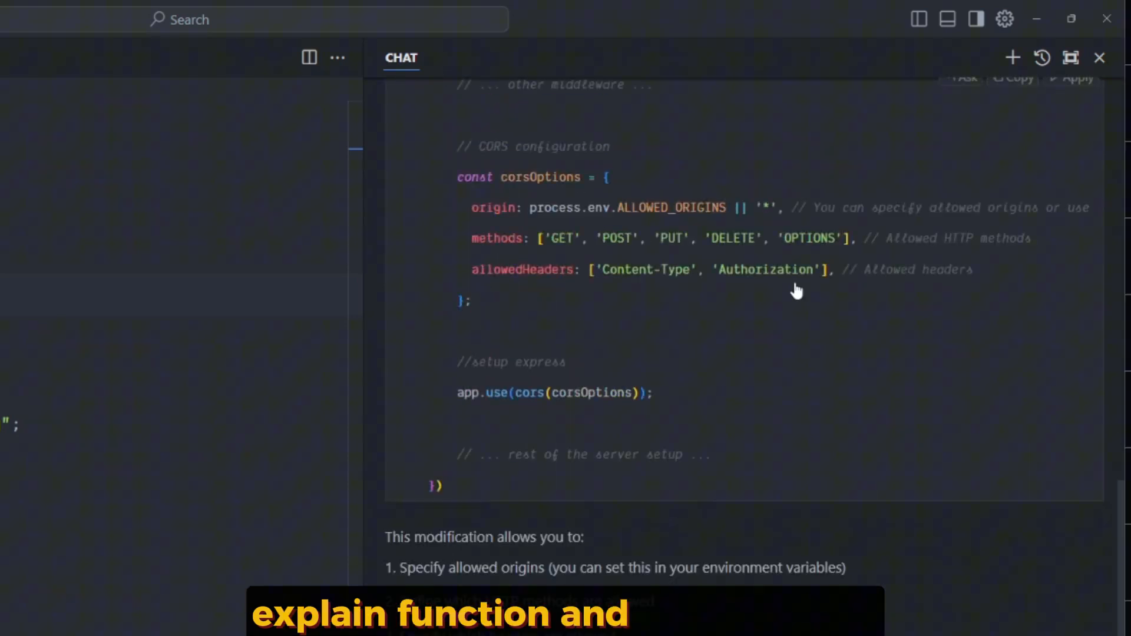